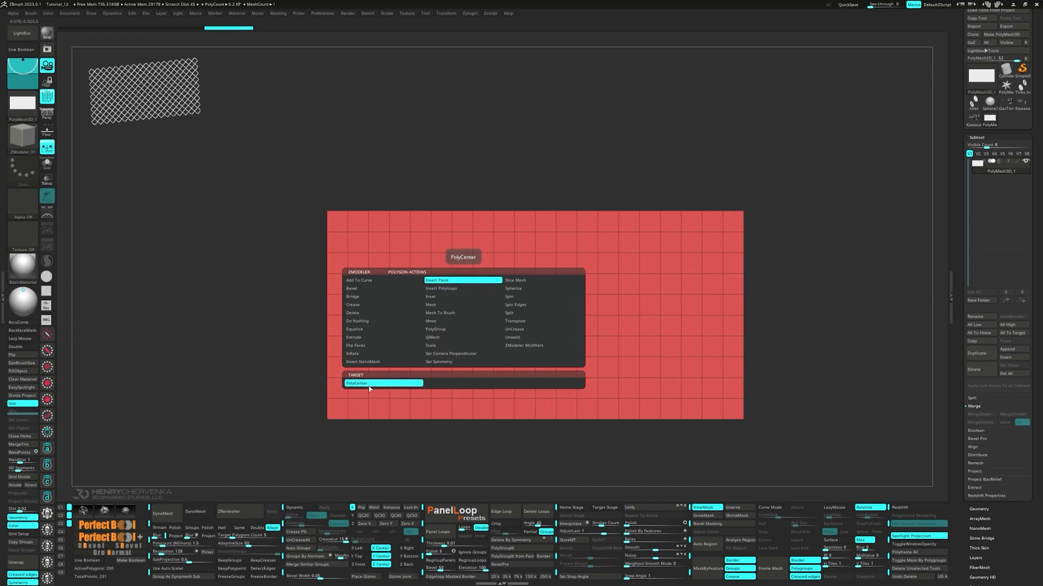
# Set the ZModeler polygon action to Insert Point with PolyCenter target.
pyautogui.click(463, 280)
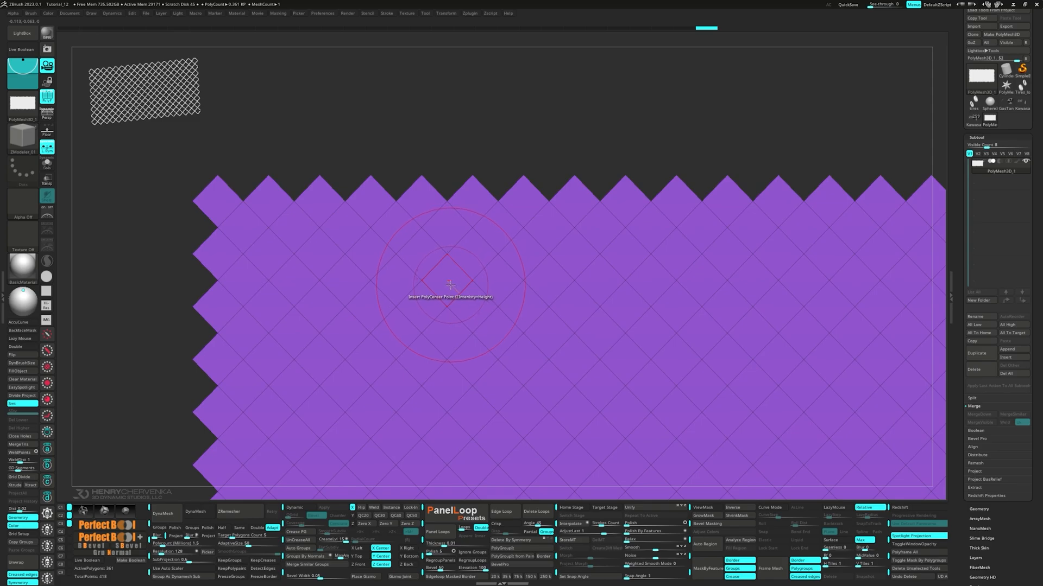